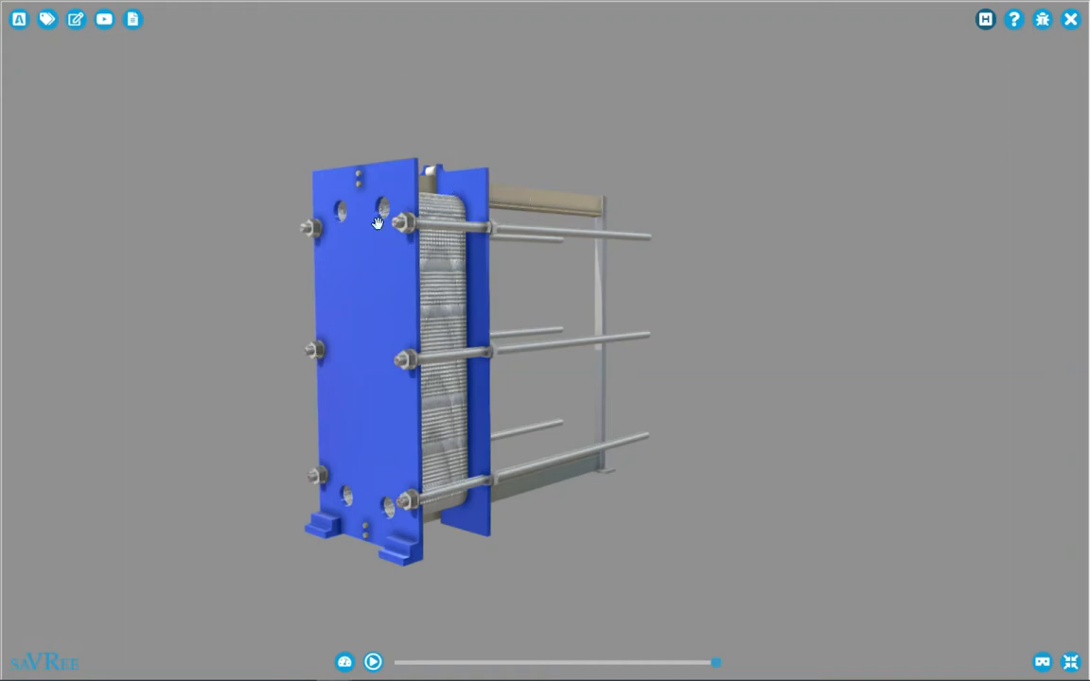
pyautogui.moveTo(526, 485)
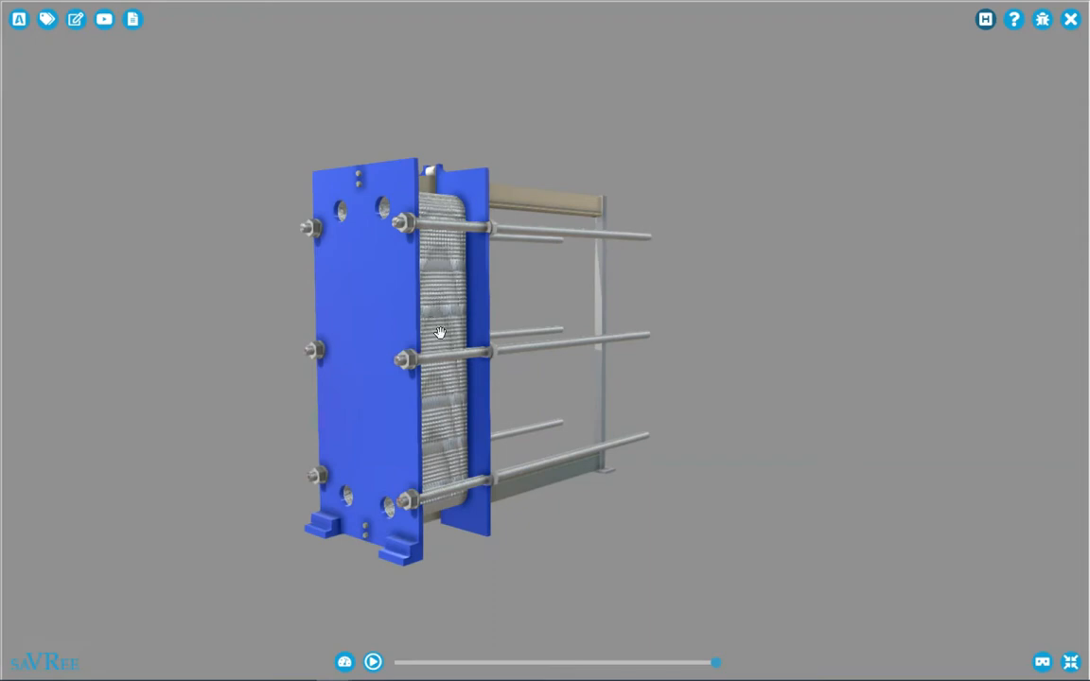
# Orbit around the assembled heat exchanger to view its side and rear, then return to the front
pyautogui.moveTo(439, 333); pyautogui.dragTo(397, 496)
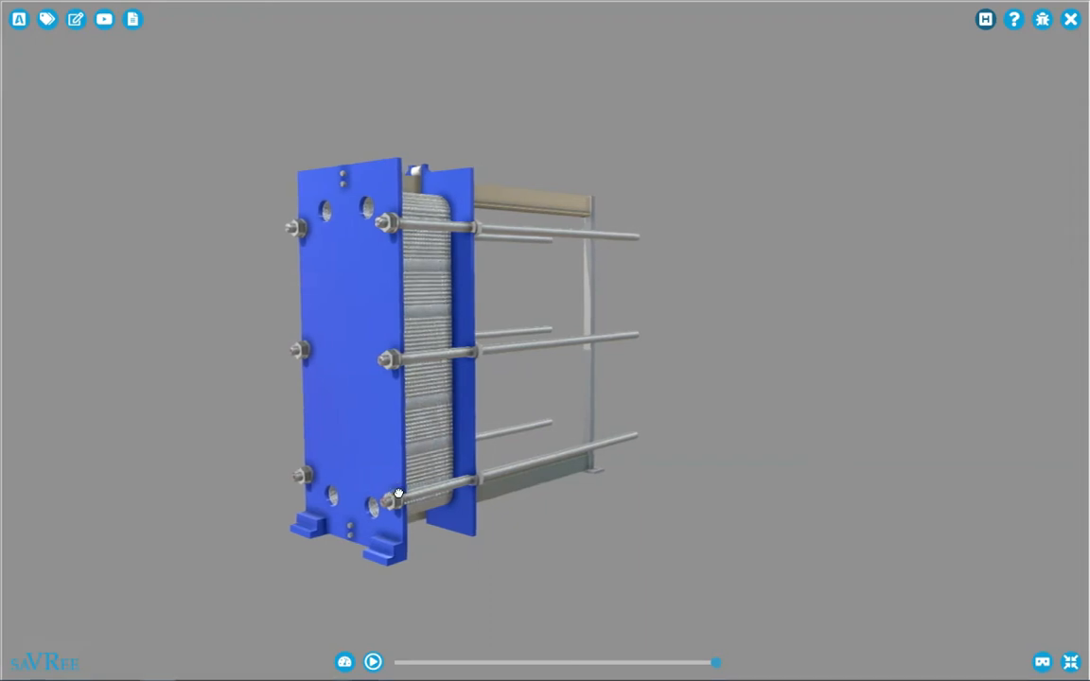
pyautogui.moveTo(397, 496); pyautogui.dragTo(439, 461)
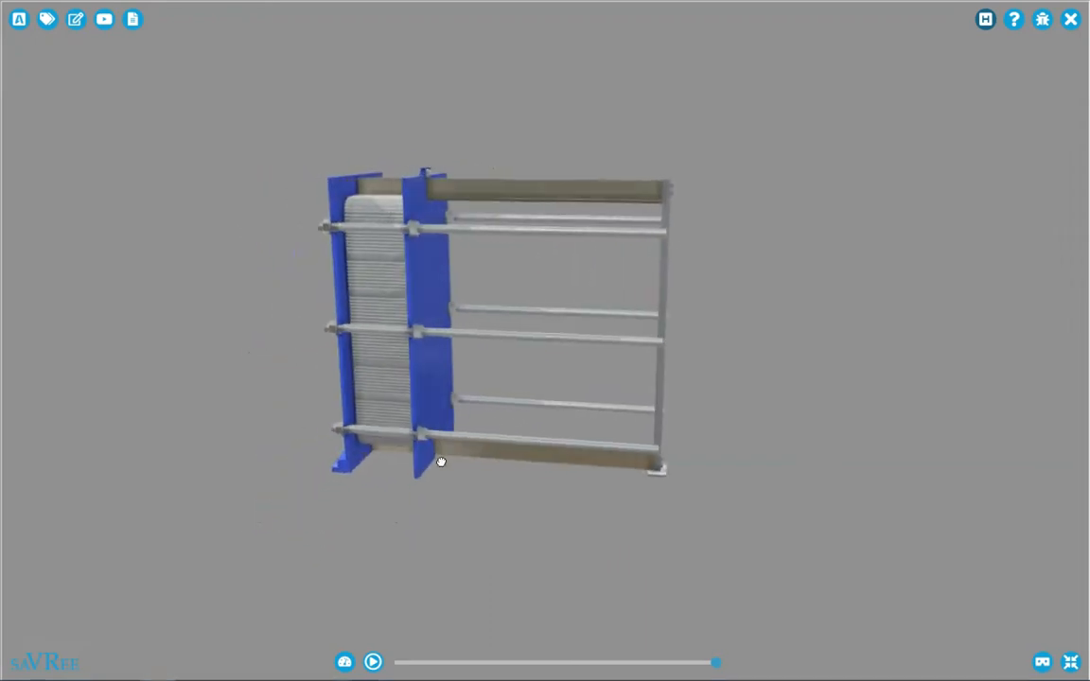
pyautogui.moveTo(439, 462); pyautogui.dragTo(454, 398)
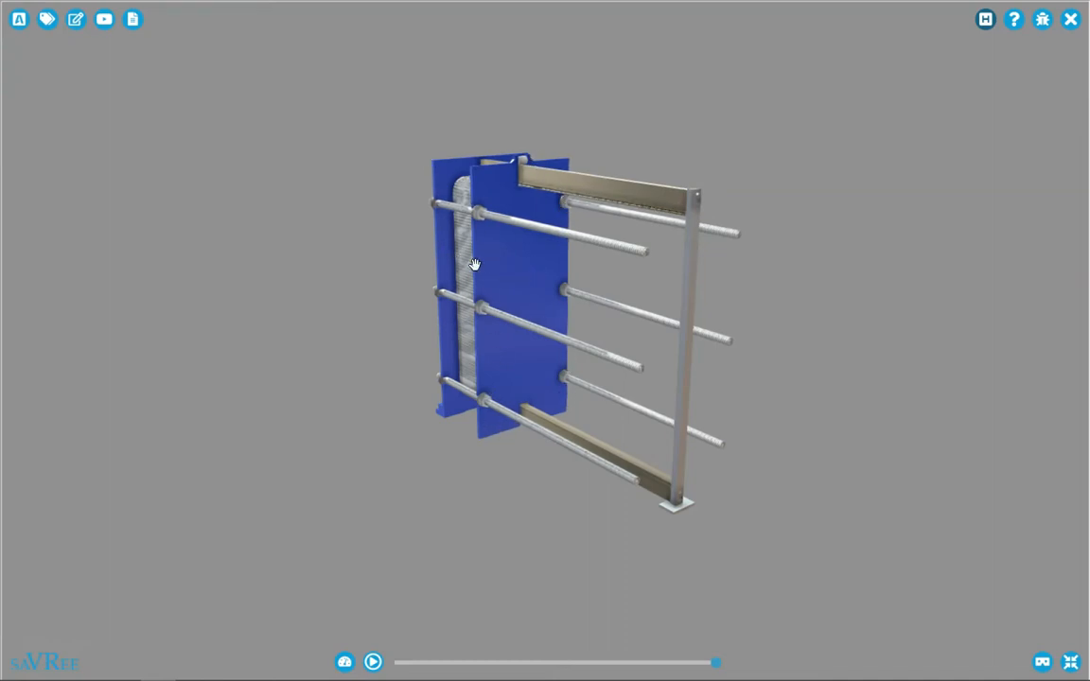
pyautogui.moveTo(473, 265); pyautogui.dragTo(500, 280)
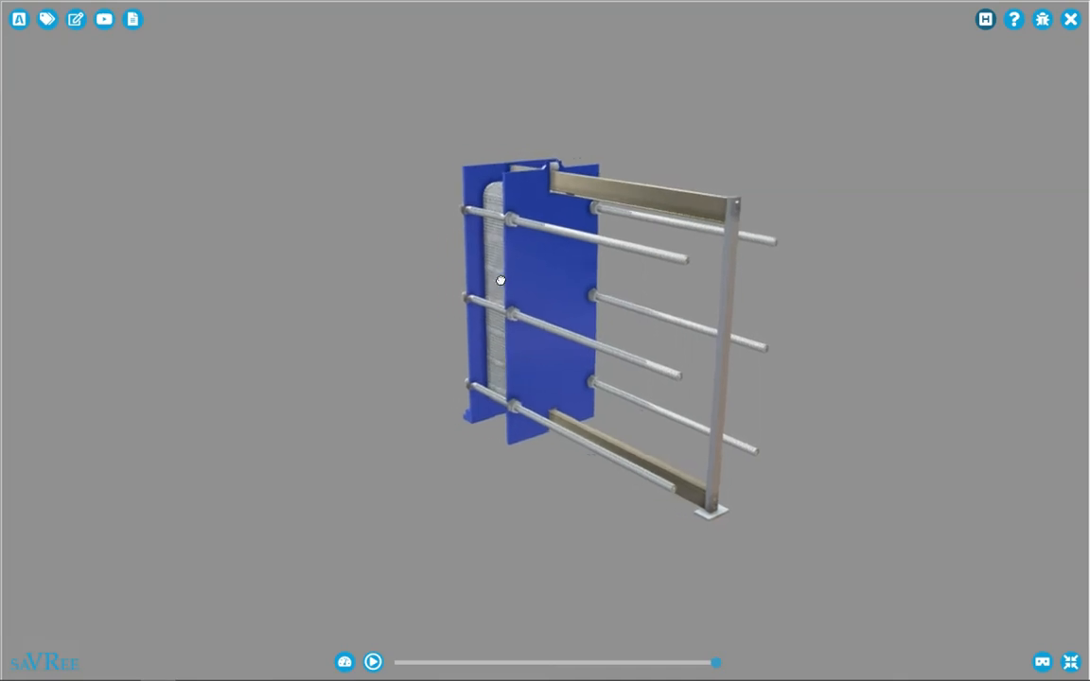
pyautogui.moveTo(502, 280); pyautogui.dragTo(591, 333)
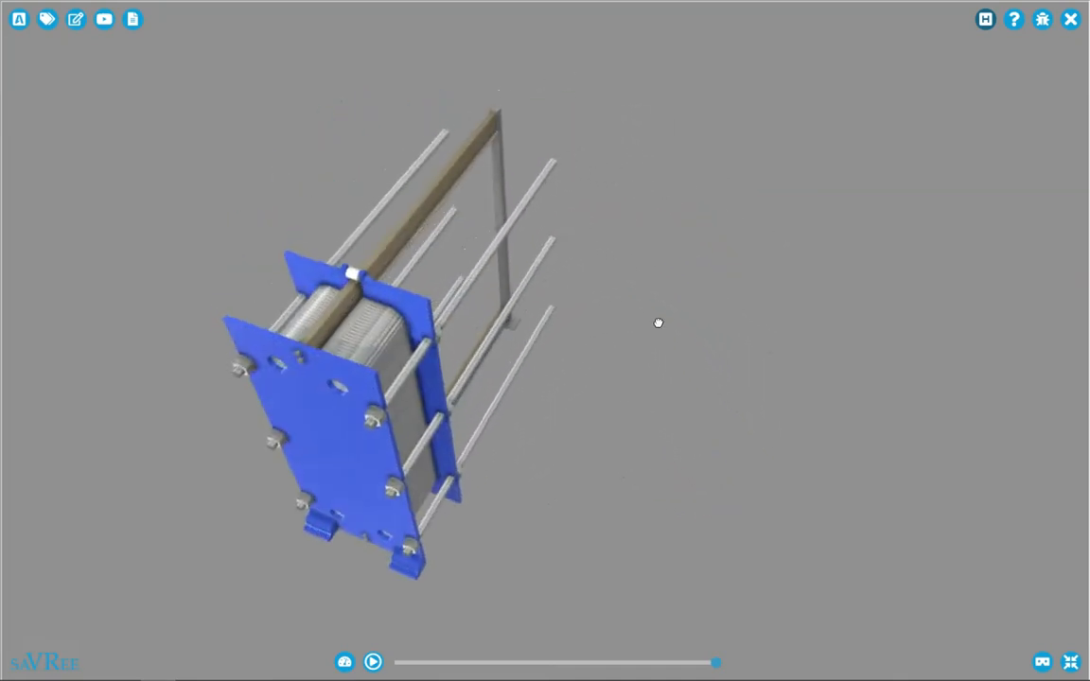
pyautogui.moveTo(659, 321); pyautogui.dragTo(621, 264)
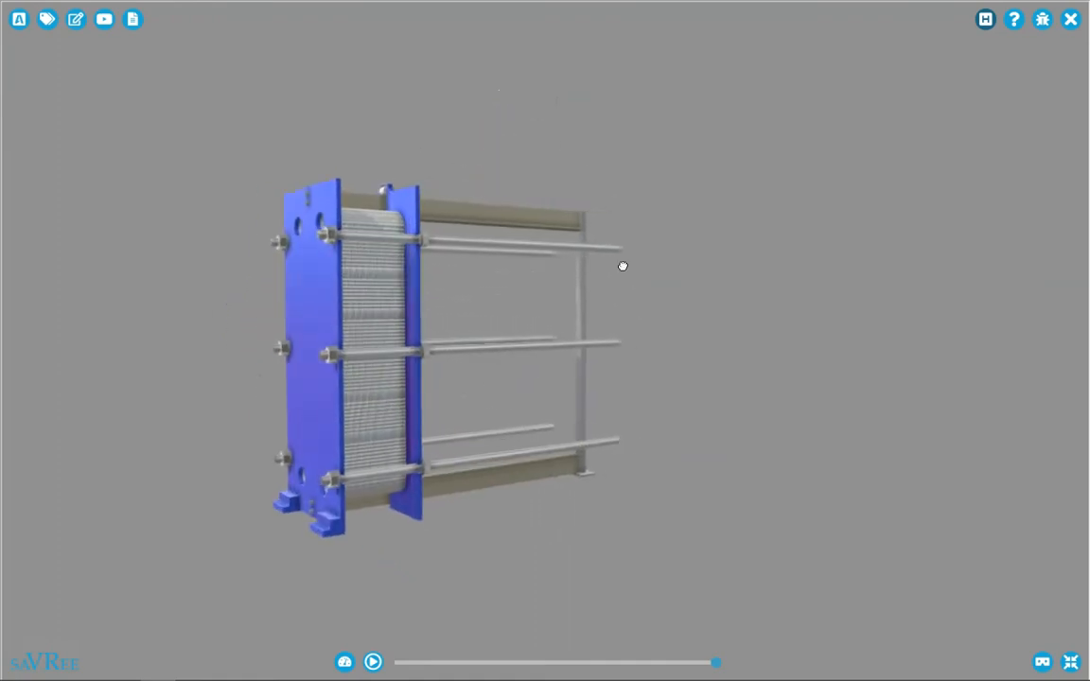
pyautogui.moveTo(623, 265); pyautogui.dragTo(621, 258)
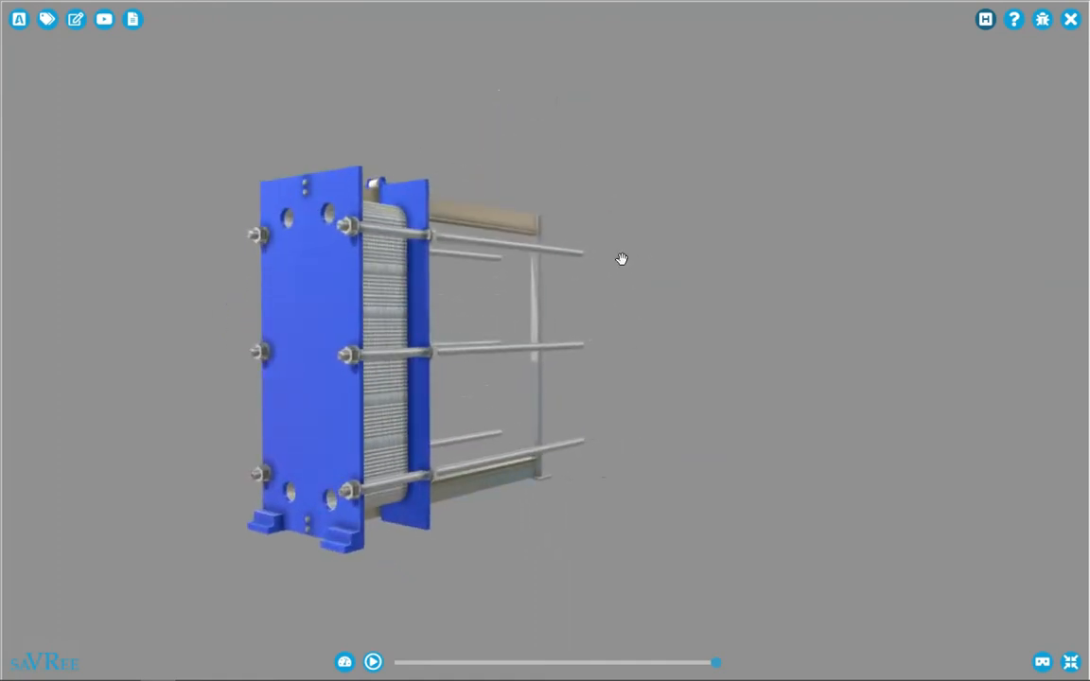
pyautogui.moveTo(621, 258); pyautogui.dragTo(295, 212)
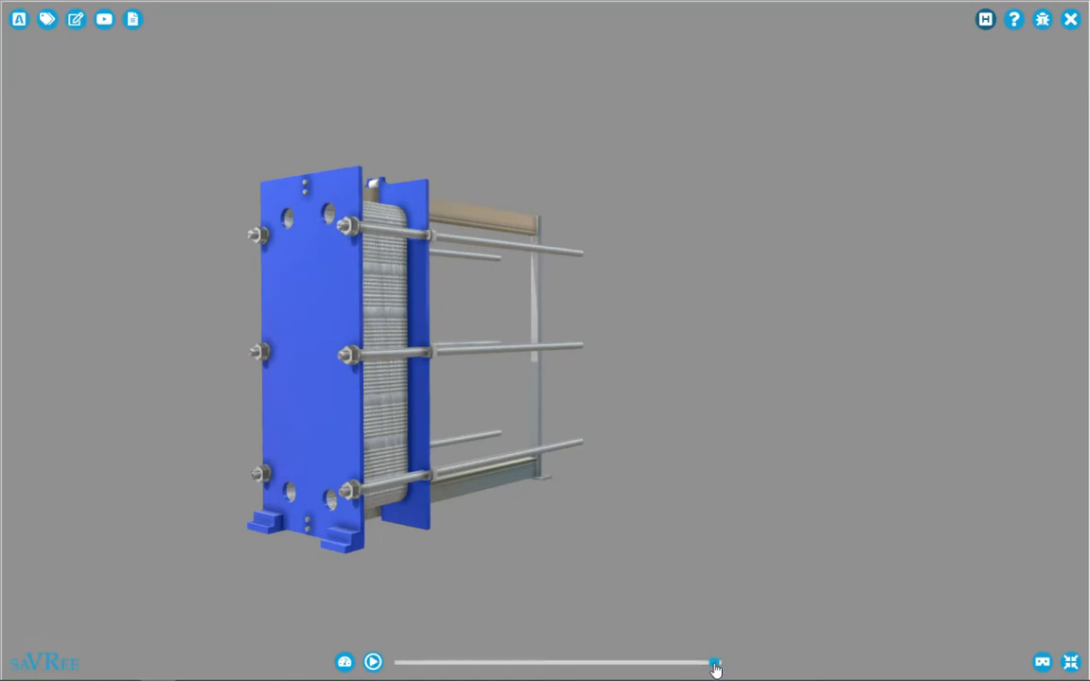
# Explode the exchanger, pulling off nuts, tie bolts and pressure plate and fanning out the plates
pyautogui.moveTo(715, 666); pyautogui.dragTo(689, 667)
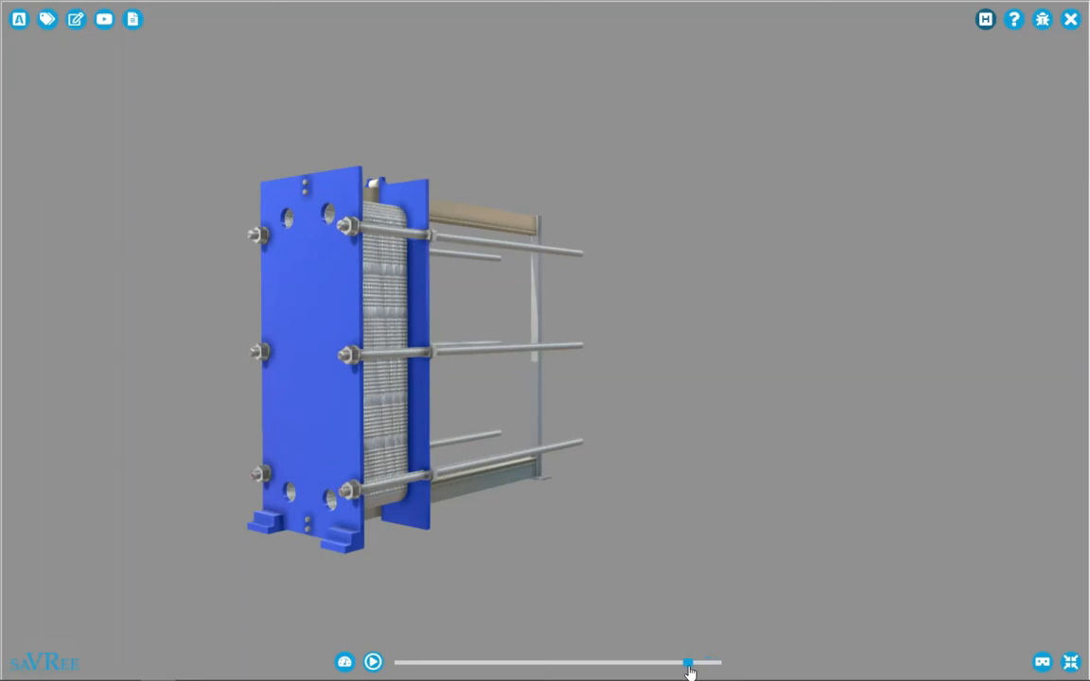
pyautogui.moveTo(688, 662); pyautogui.dragTo(648, 662)
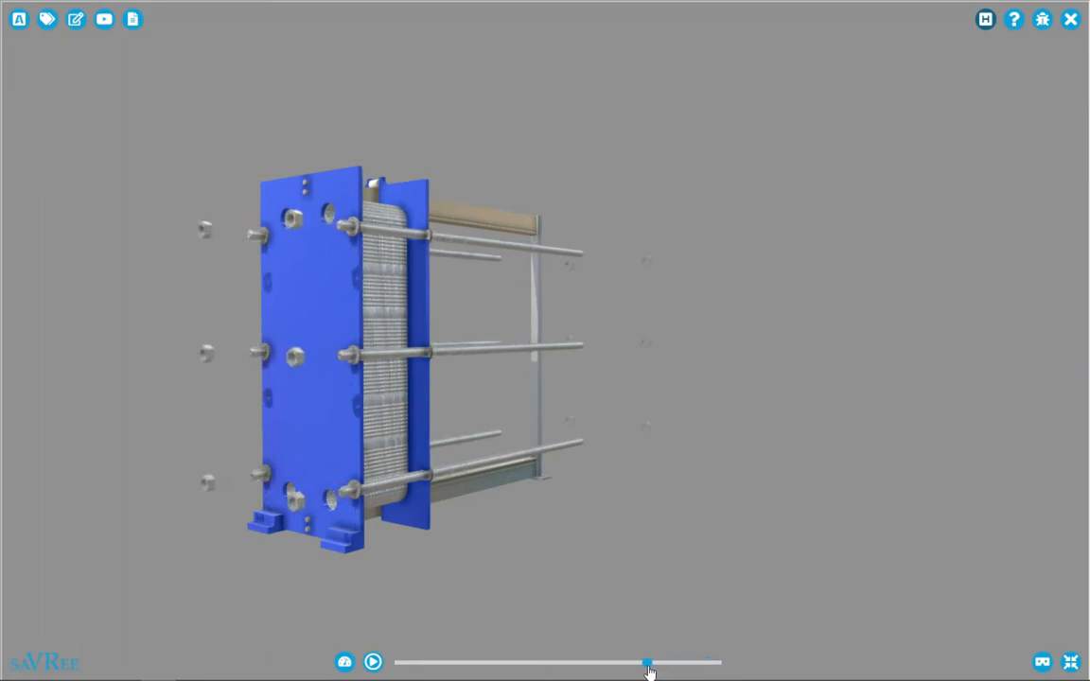
pyautogui.moveTo(647, 662); pyautogui.dragTo(624, 662)
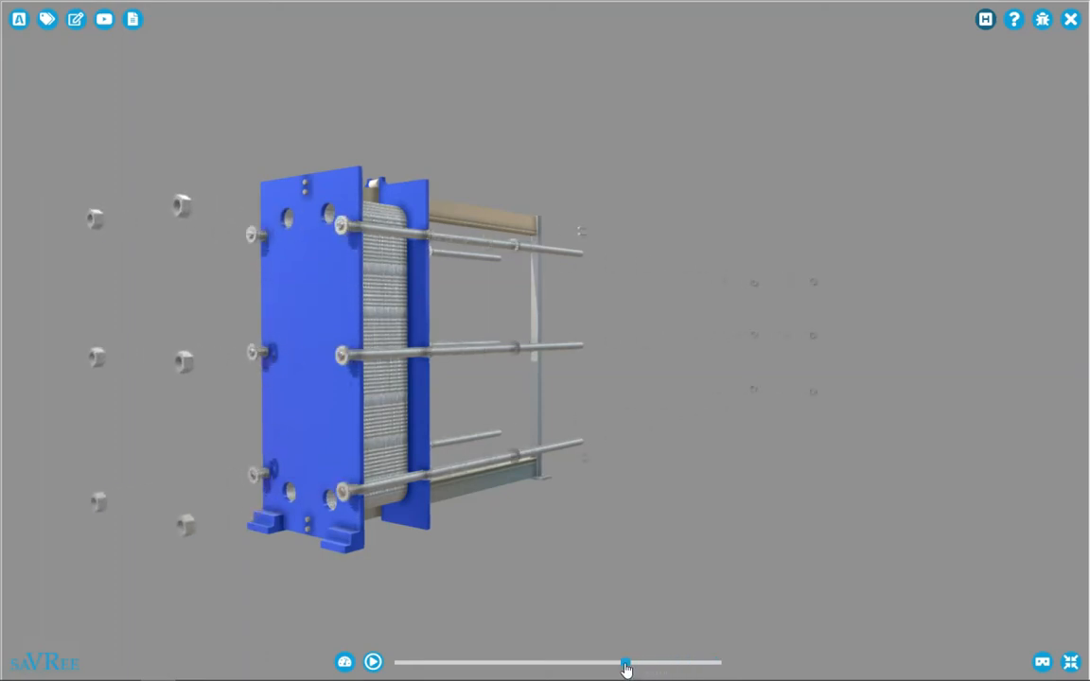
pyautogui.moveTo(625, 663); pyautogui.dragTo(579, 663)
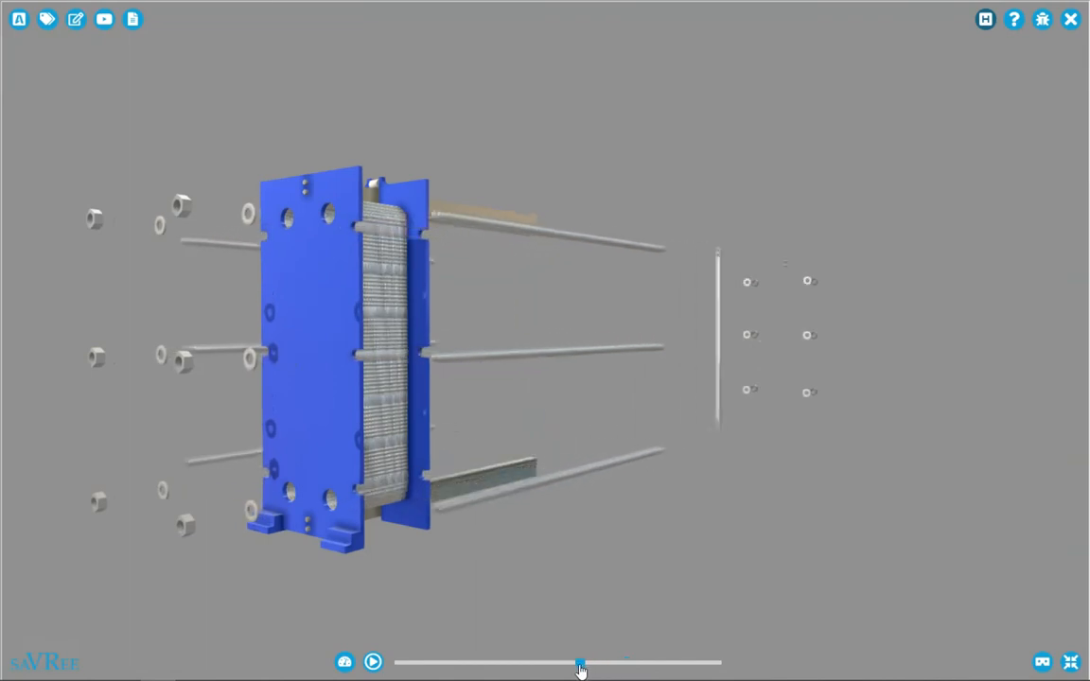
pyautogui.moveTo(579, 663); pyautogui.dragTo(556, 663)
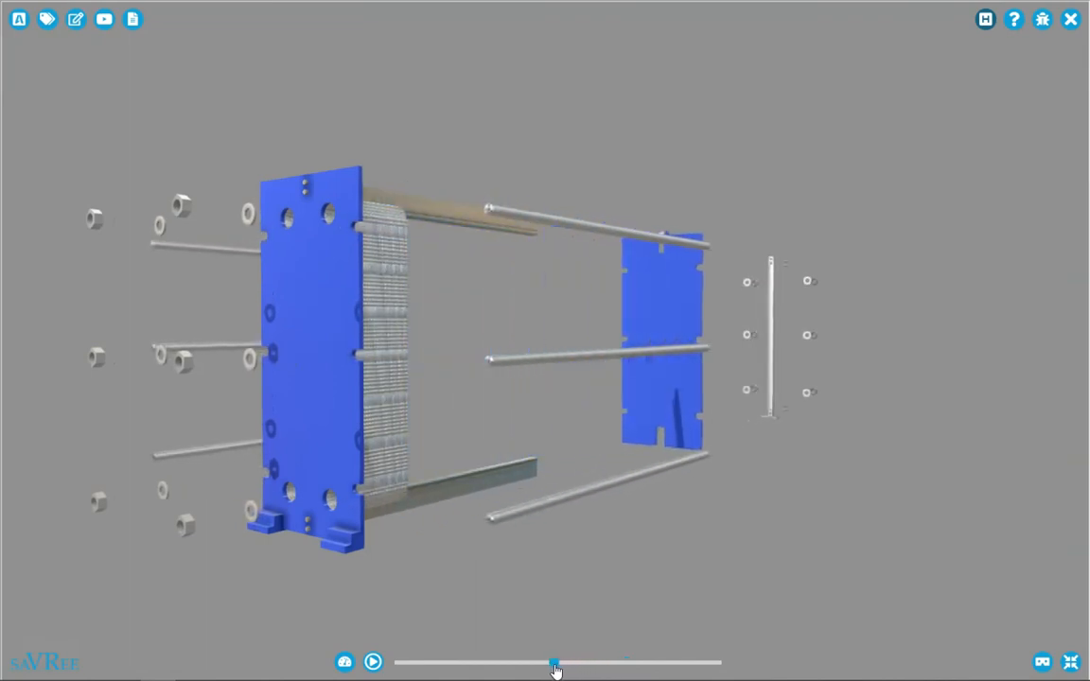
pyautogui.moveTo(556, 662); pyautogui.dragTo(538, 662)
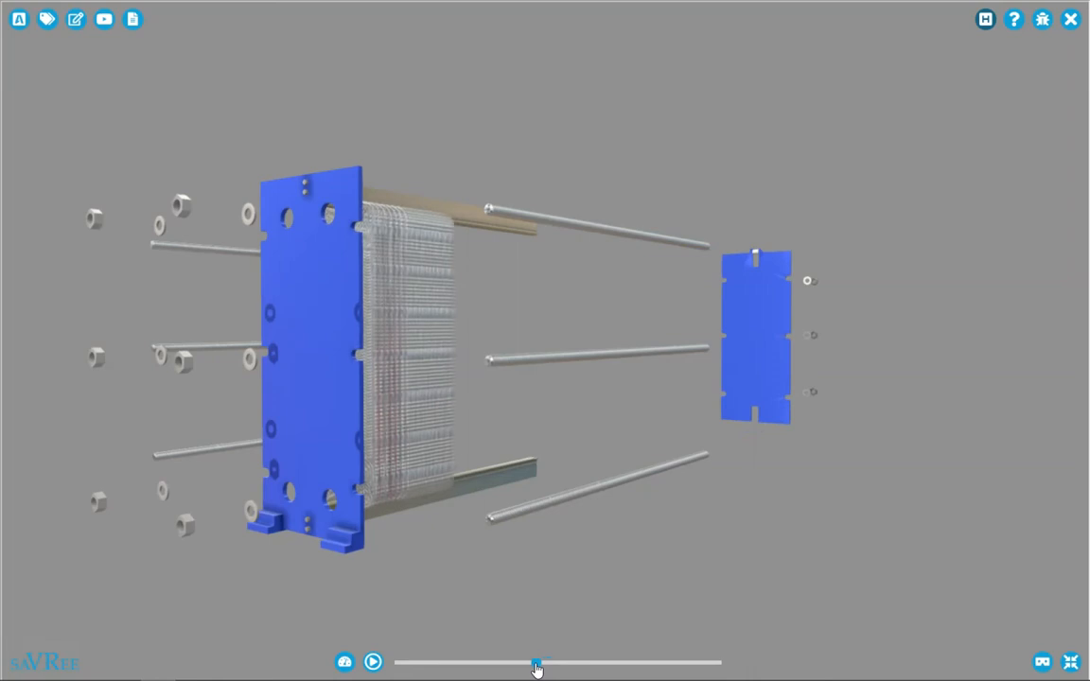
pyautogui.moveTo(537, 662); pyautogui.dragTo(507, 662)
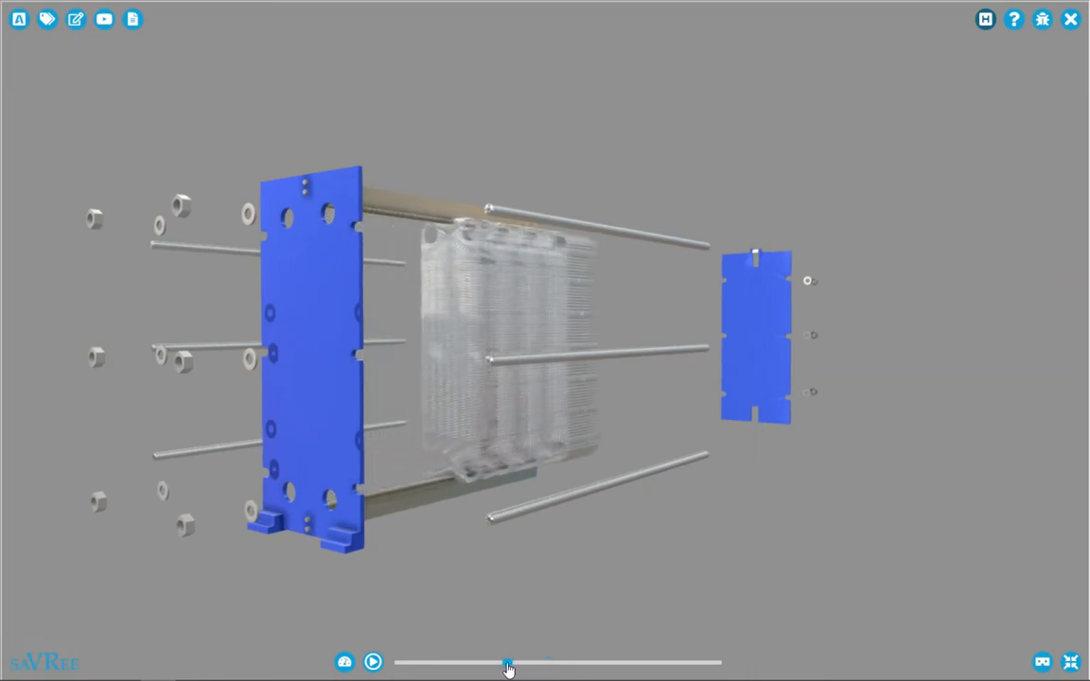
pyautogui.moveTo(507, 662); pyautogui.dragTo(476, 662)
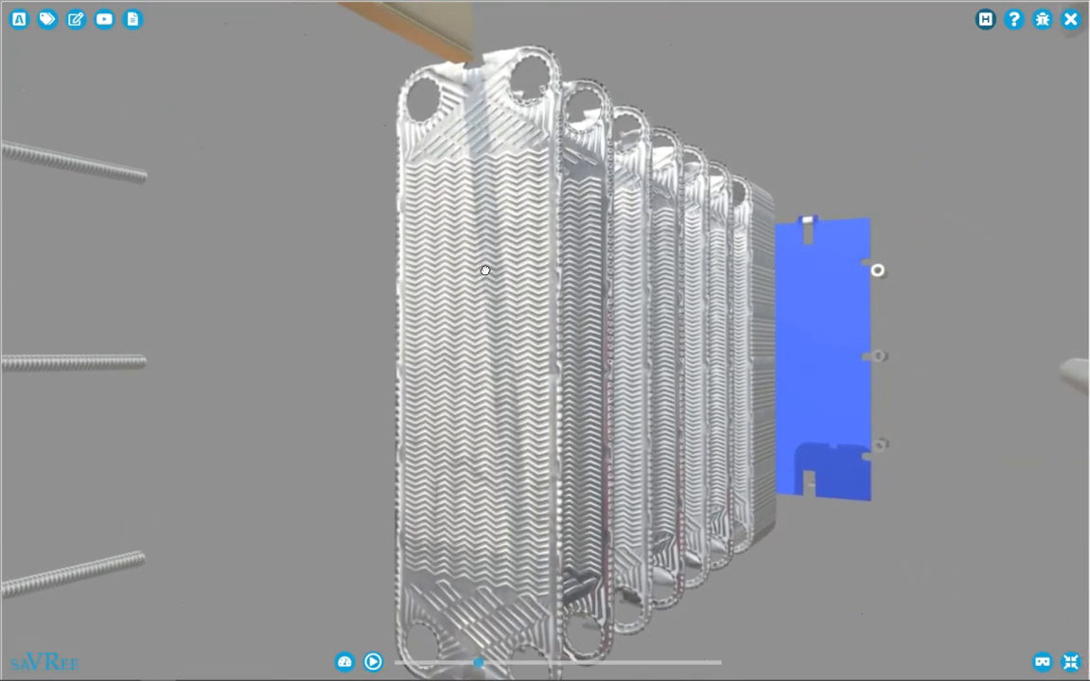
pyautogui.moveTo(484, 273); pyautogui.dragTo(492, 284)
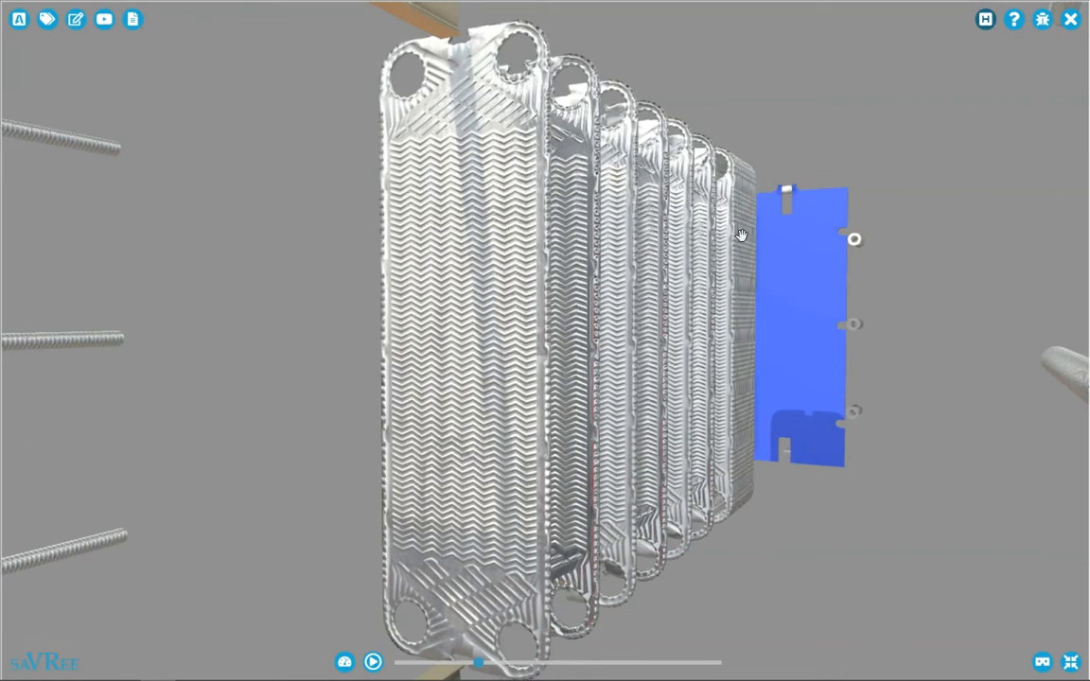
pyautogui.moveTo(469, 226)
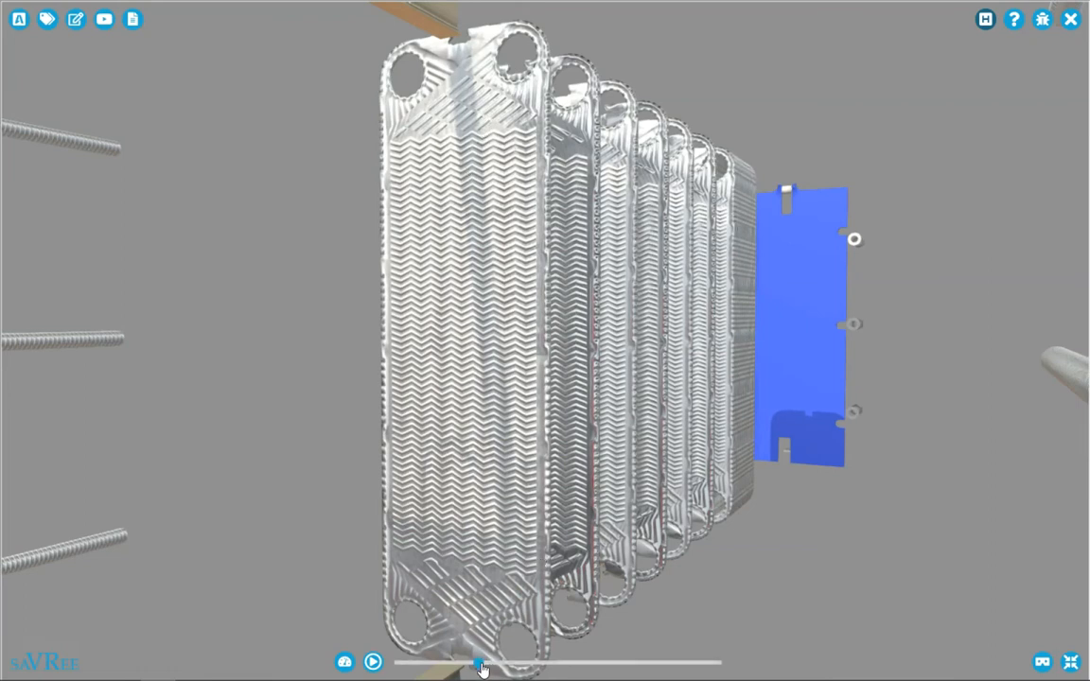
# Turn the plate pack face-on so a gasketed corrugated plate fronts the blue frame plate
pyautogui.moveTo(477, 663); pyautogui.dragTo(454, 662)
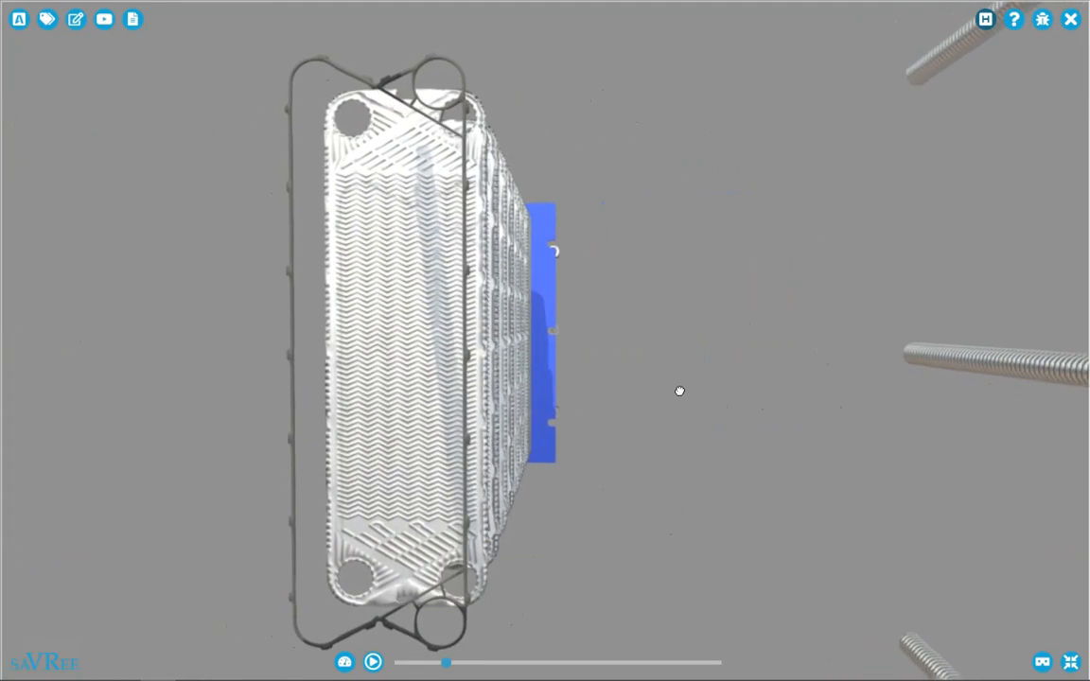
pyautogui.moveTo(678, 390); pyautogui.dragTo(567, 382)
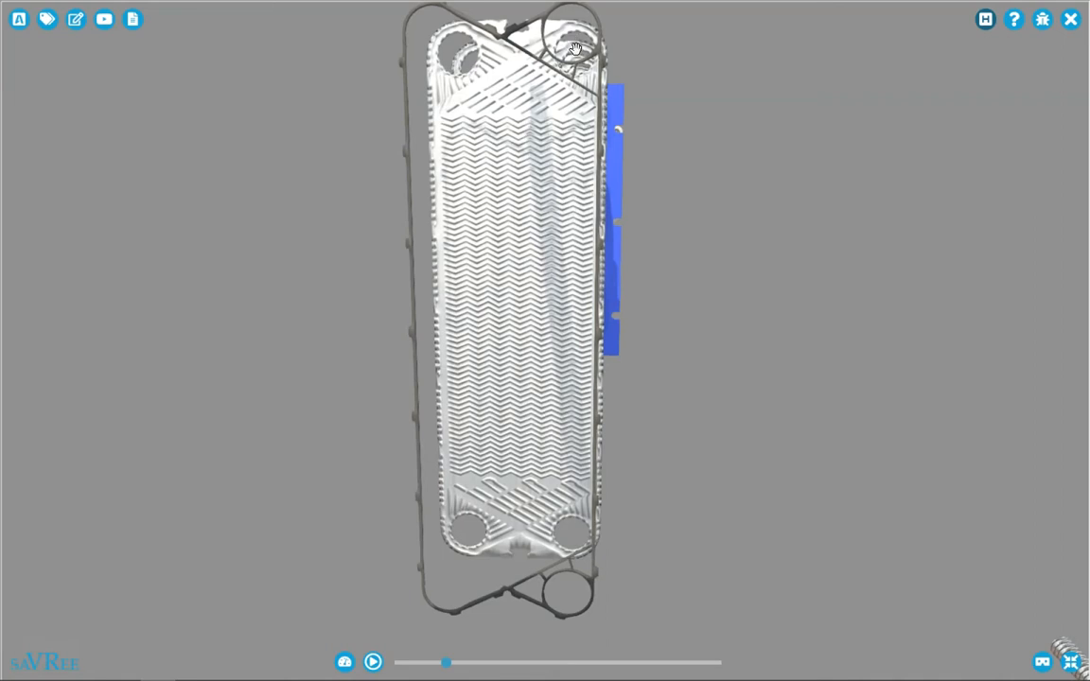
pyautogui.moveTo(575, 49); pyautogui.dragTo(557, 450)
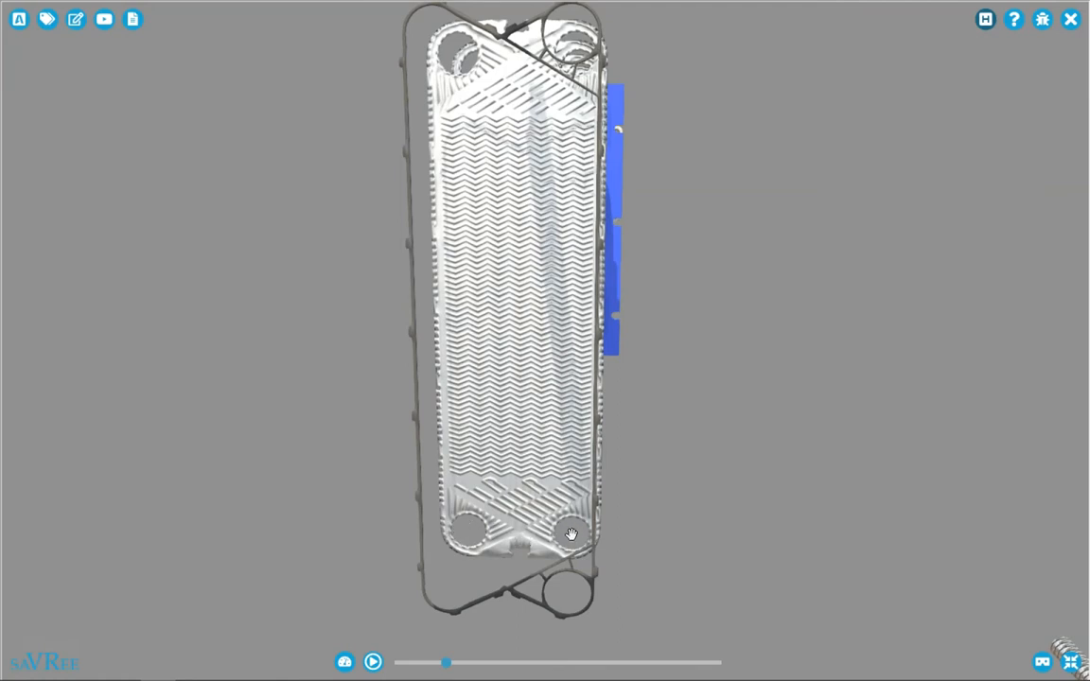
# Orbit to an angled view of the row of separated gasketed plates
pyautogui.moveTo(571, 533); pyautogui.dragTo(549, 588)
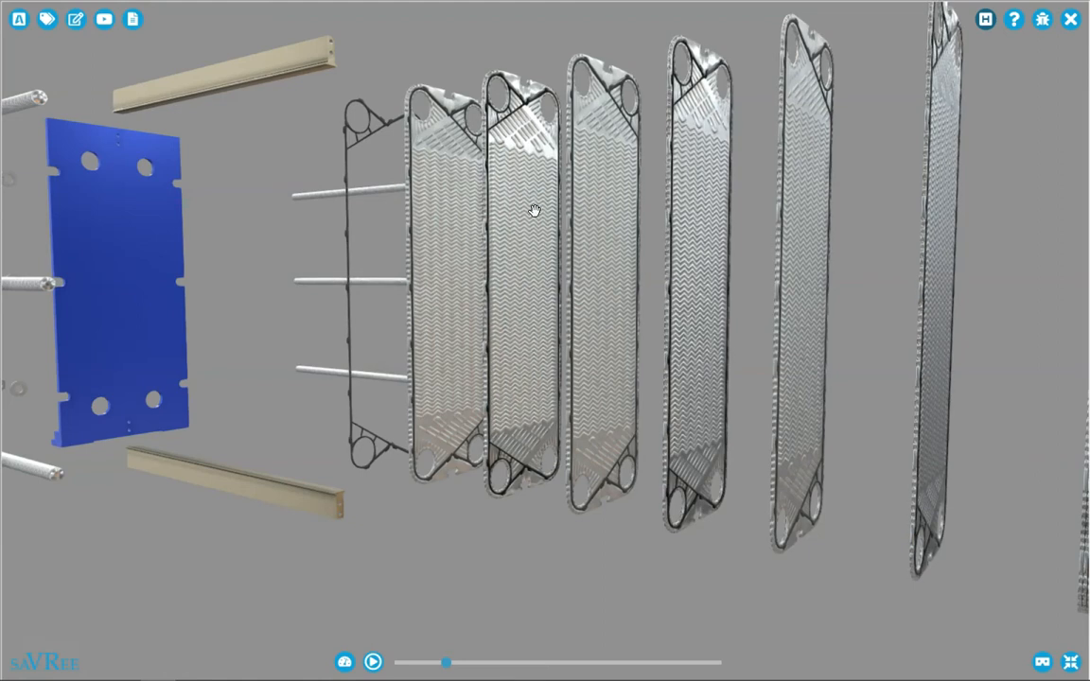
pyautogui.moveTo(428, 121)
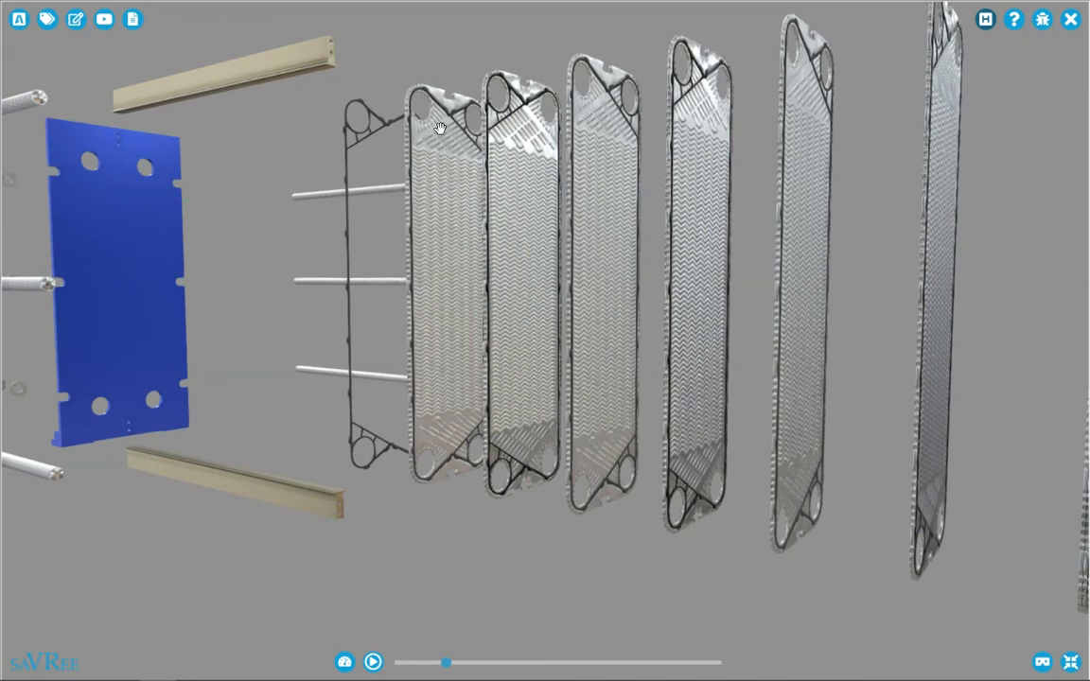
pyautogui.moveTo(424, 119)
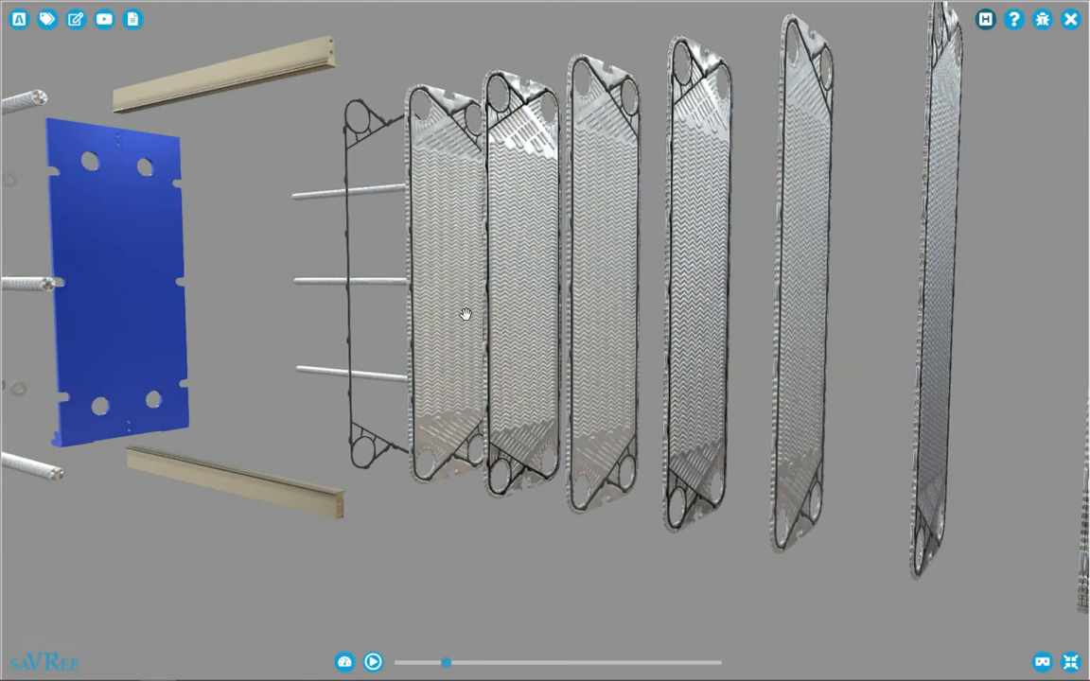
pyautogui.moveTo(526, 121)
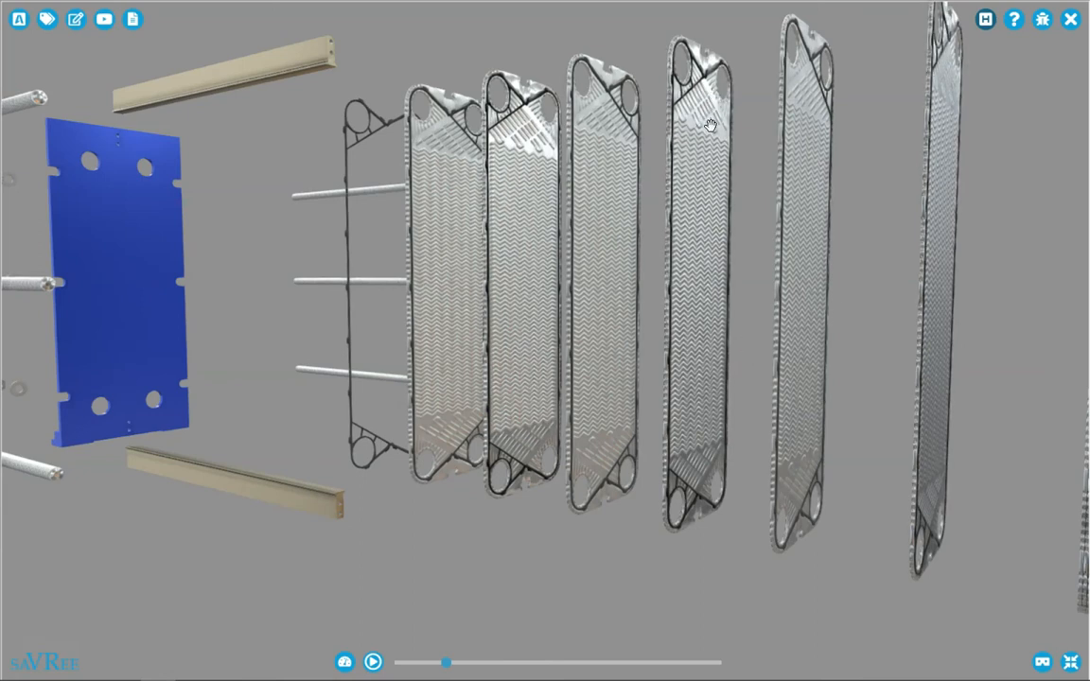
pyautogui.moveTo(696, 358)
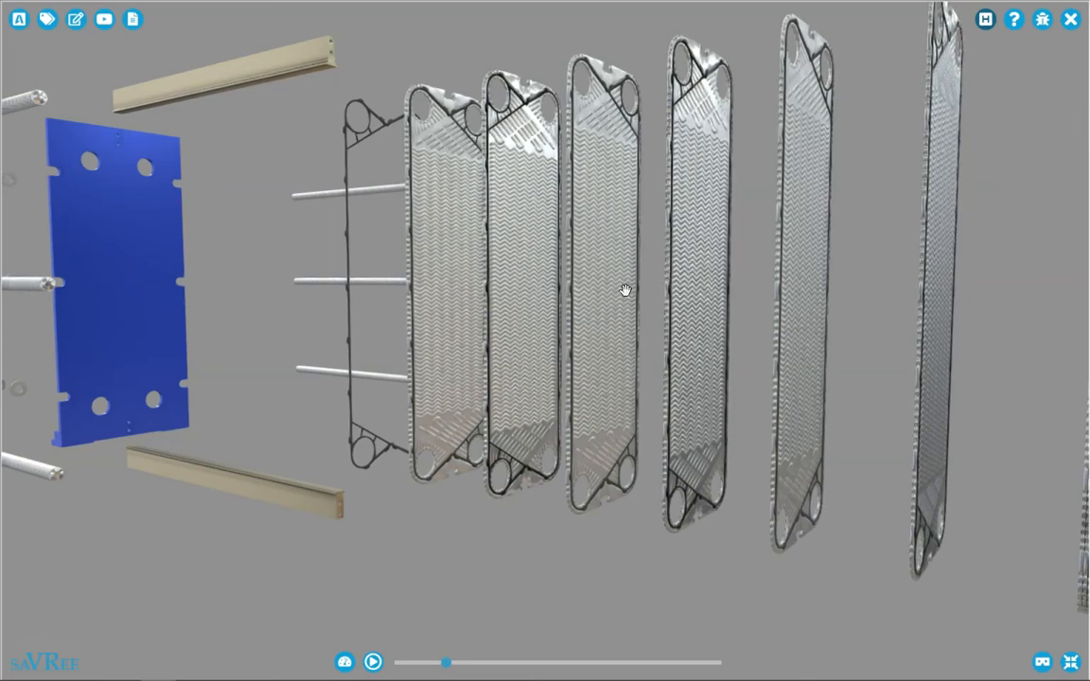
pyautogui.moveTo(707, 208)
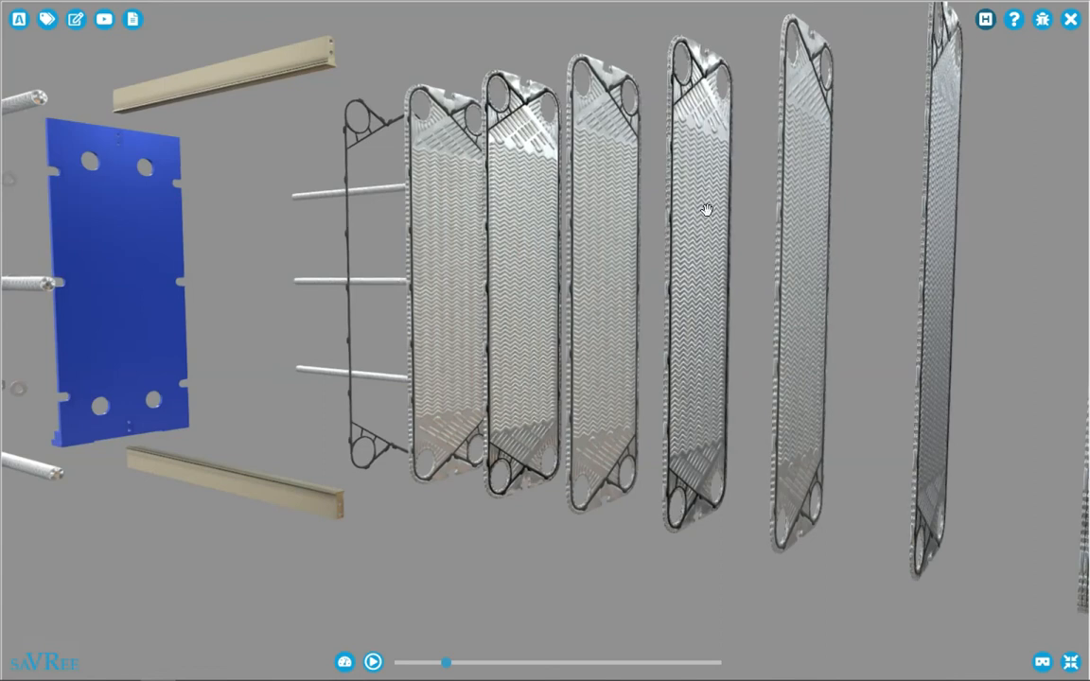
pyautogui.moveTo(697, 206)
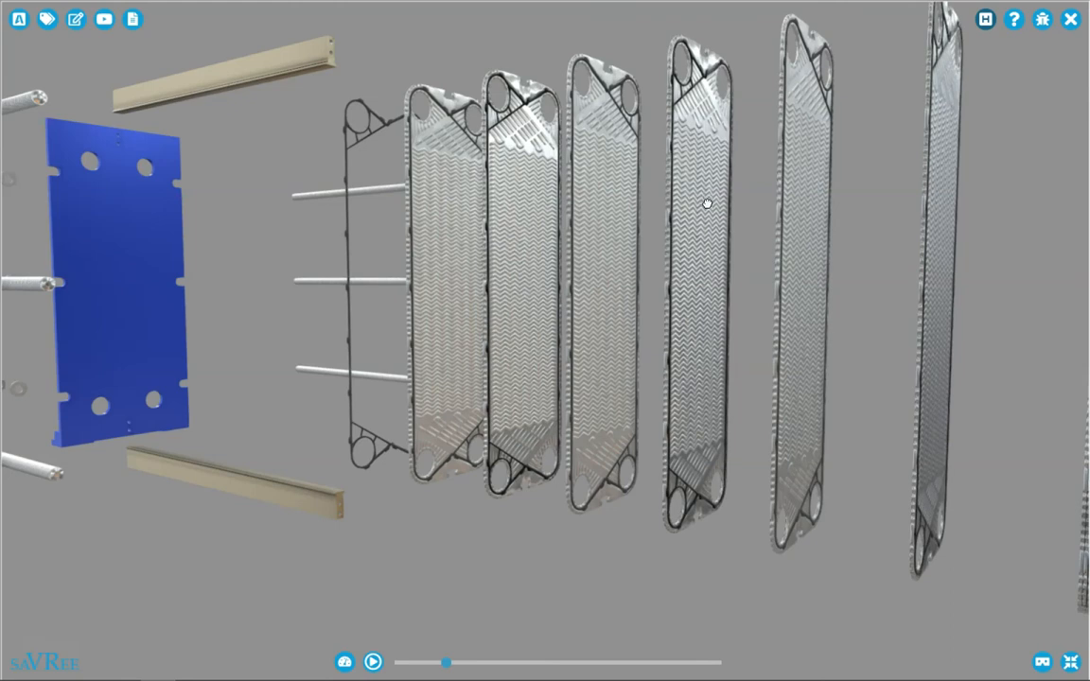
# Look along the row of exploded plates, then pull back to see the whole assembly
pyautogui.moveTo(708, 202); pyautogui.dragTo(730, 207)
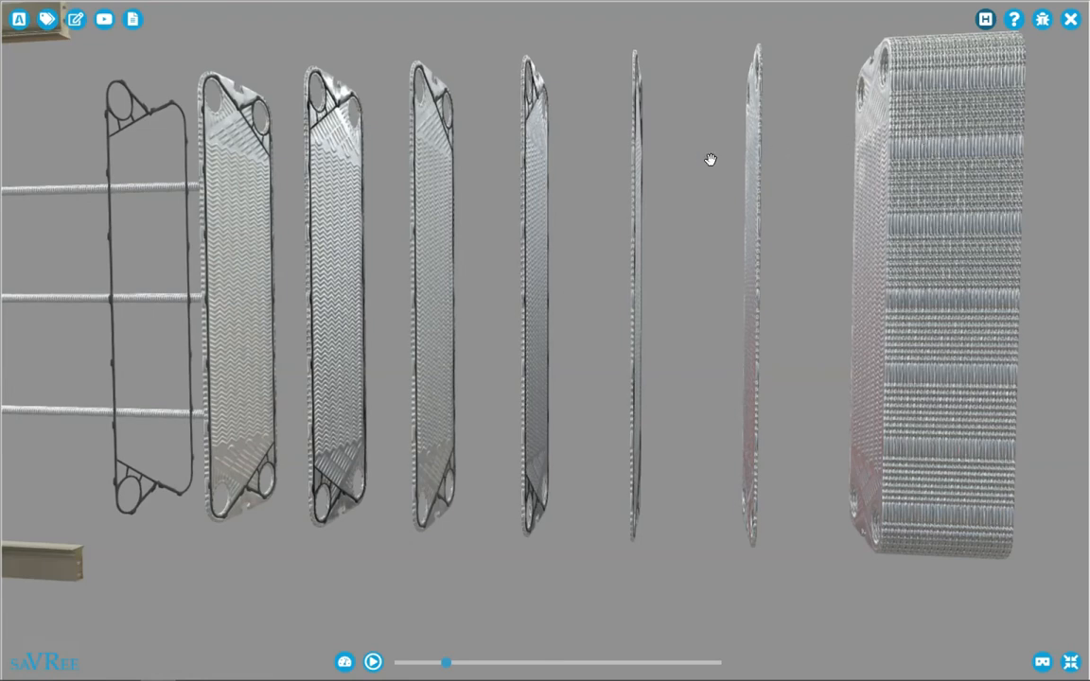
pyautogui.moveTo(844, 220)
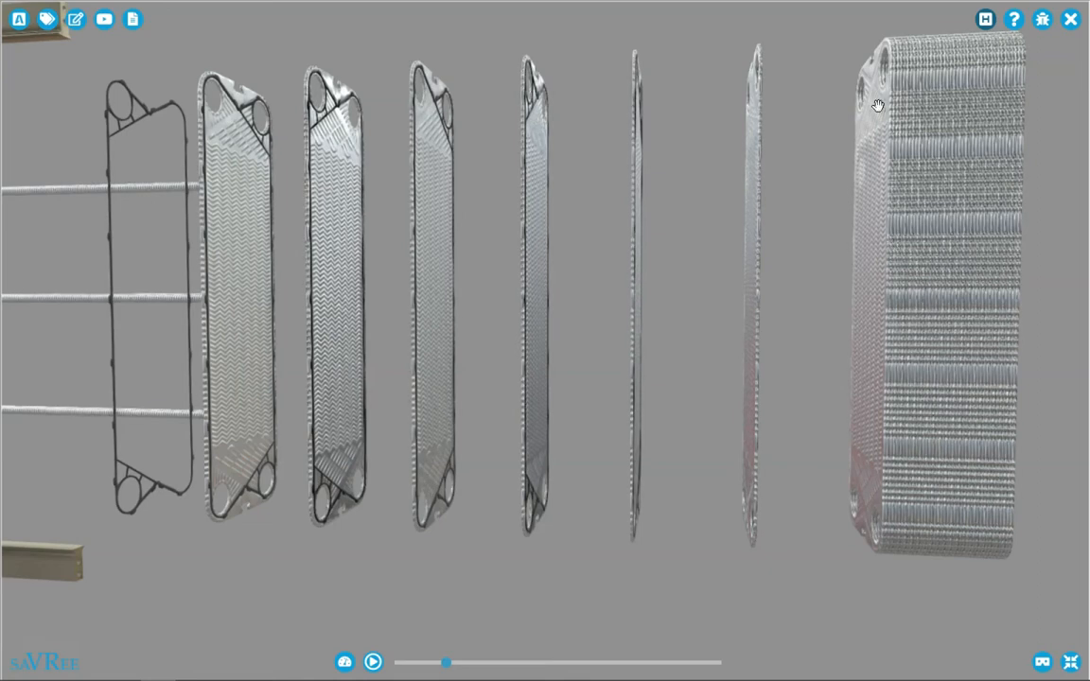
pyautogui.moveTo(874, 106); pyautogui.dragTo(417, 326)
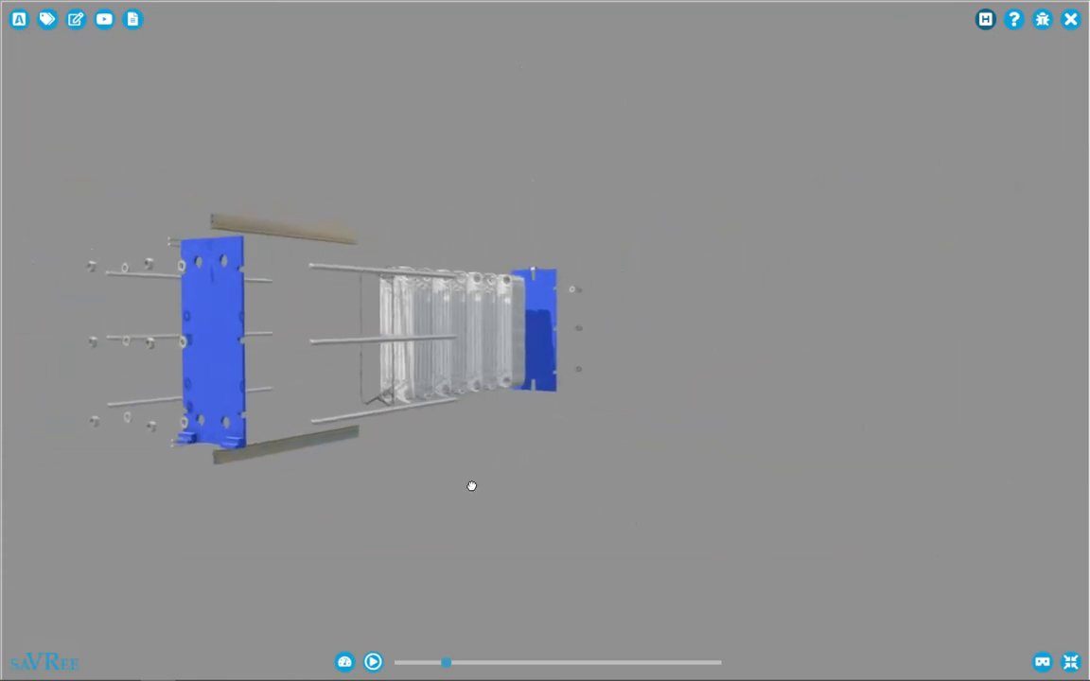
# Reassemble the exchanger, clamping the plate pack between the blue frame plates with bolts and nuts
pyautogui.moveTo(446, 663); pyautogui.dragTo(452, 662)
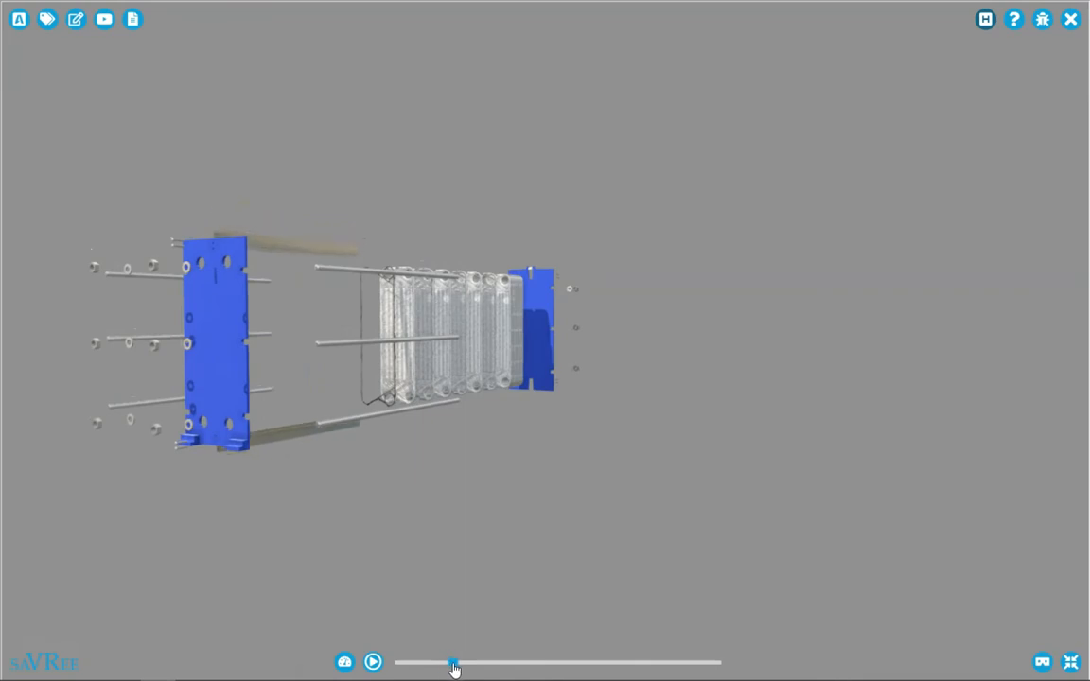
pyautogui.moveTo(454, 662); pyautogui.dragTo(587, 663)
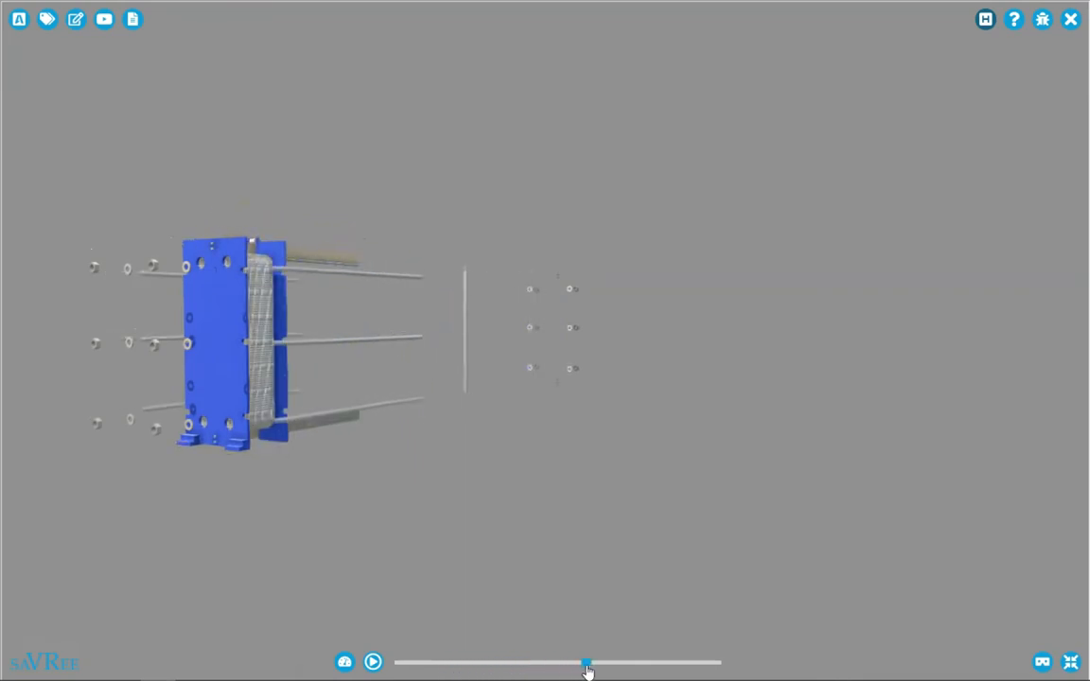
pyautogui.moveTo(587, 662); pyautogui.dragTo(647, 662)
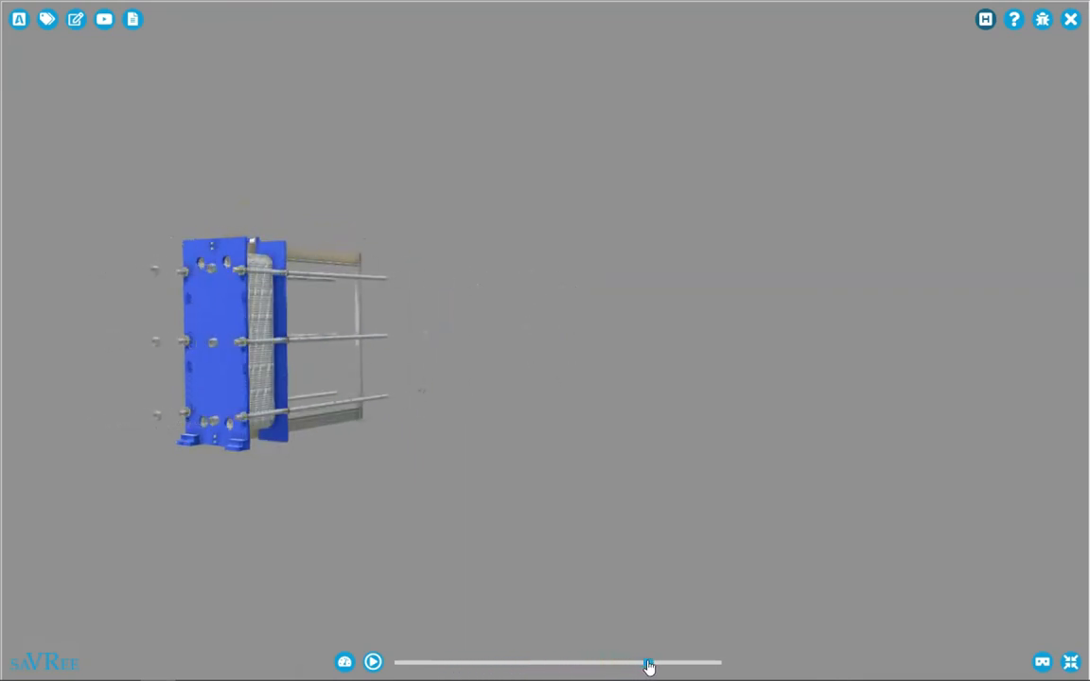
pyautogui.moveTo(647, 662); pyautogui.dragTo(674, 662)
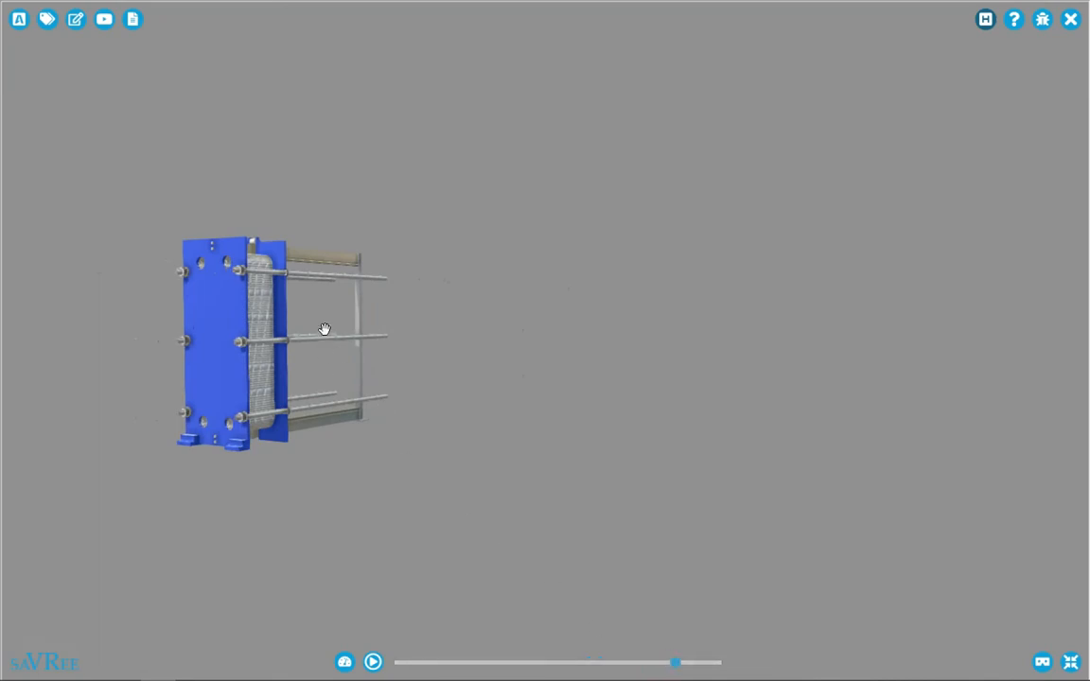
pyautogui.moveTo(325, 330); pyautogui.dragTo(310, 322)
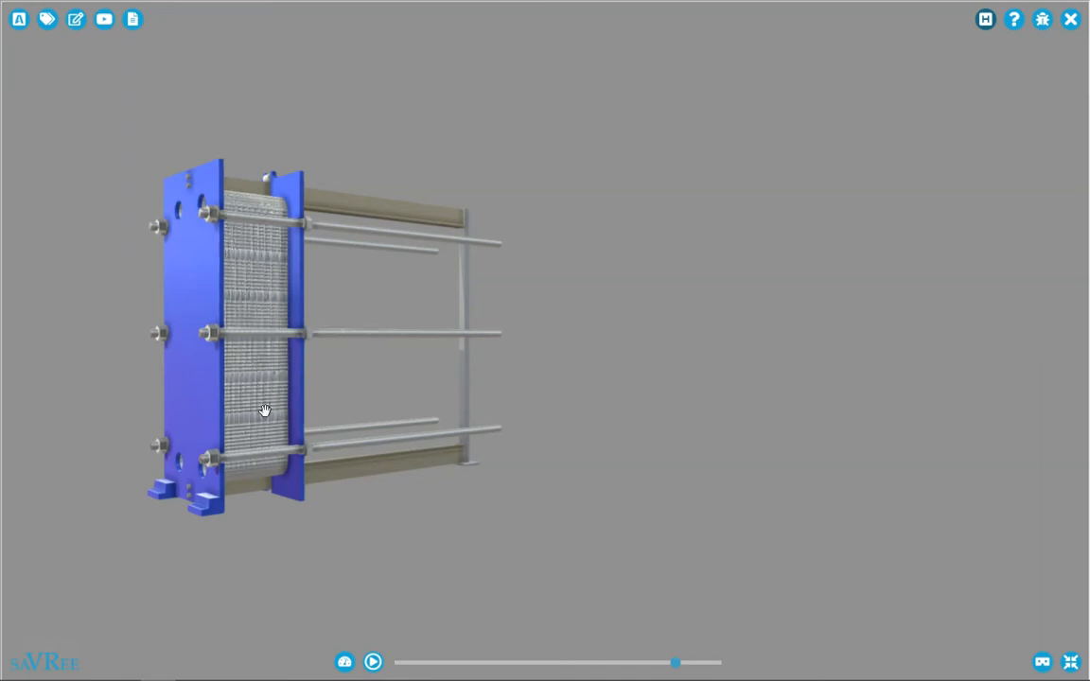
pyautogui.moveTo(253, 301)
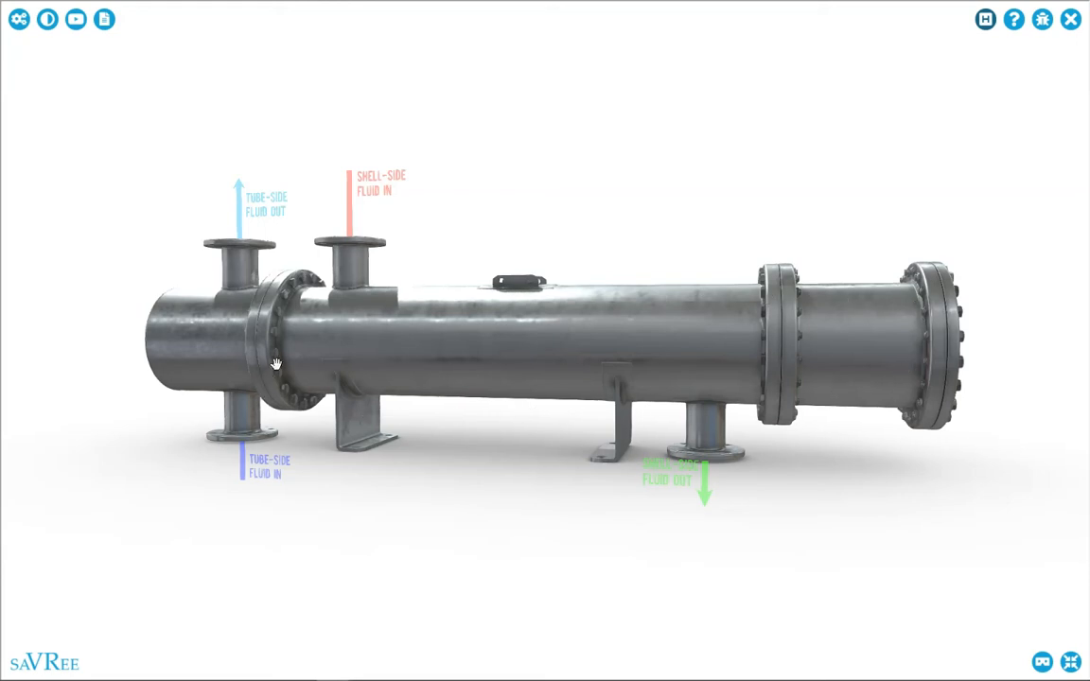
pyautogui.moveTo(299, 386)
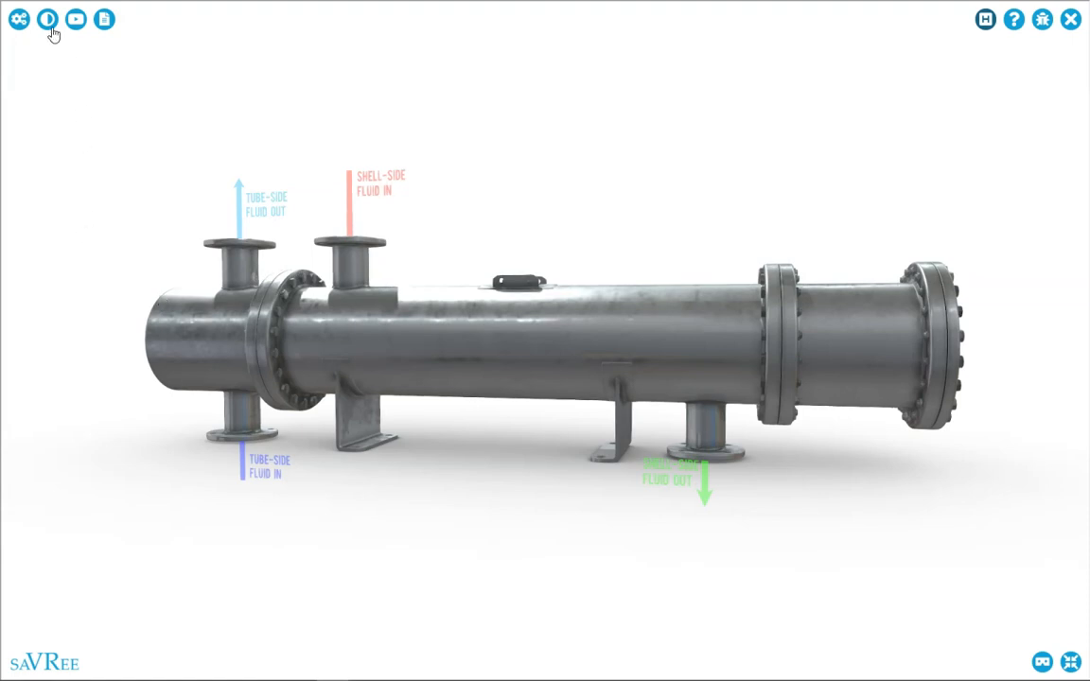
pyautogui.moveTo(49, 19)
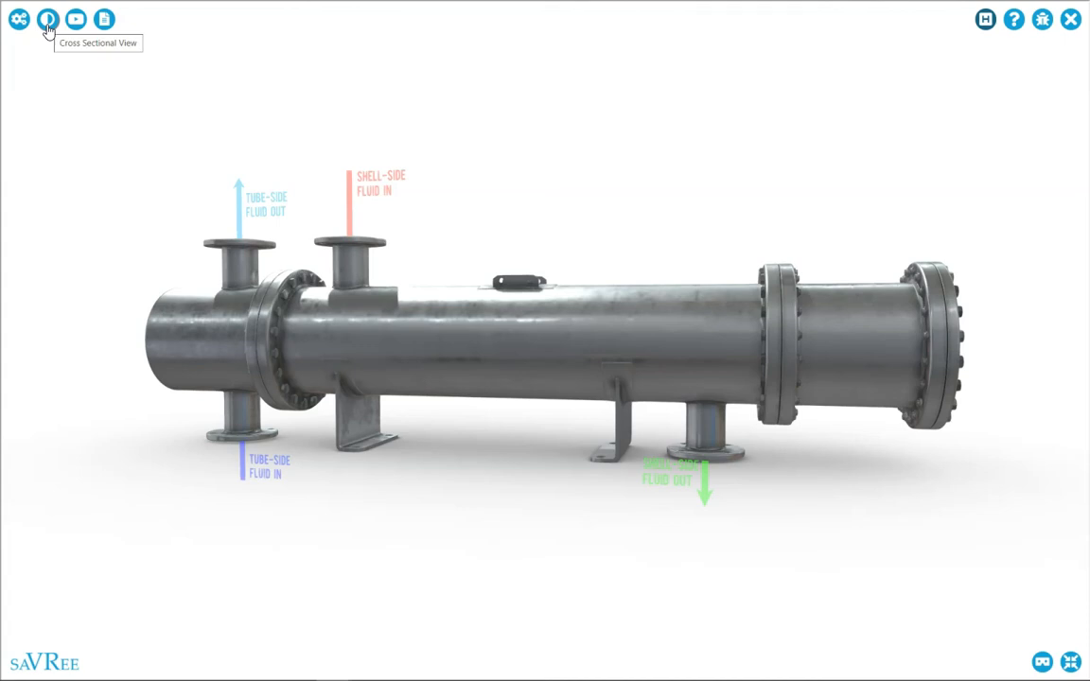
# Switch the shell-and-tube exchanger to Cross Sectional View, revealing tube bundle and flow arrows
pyautogui.click(47, 19)
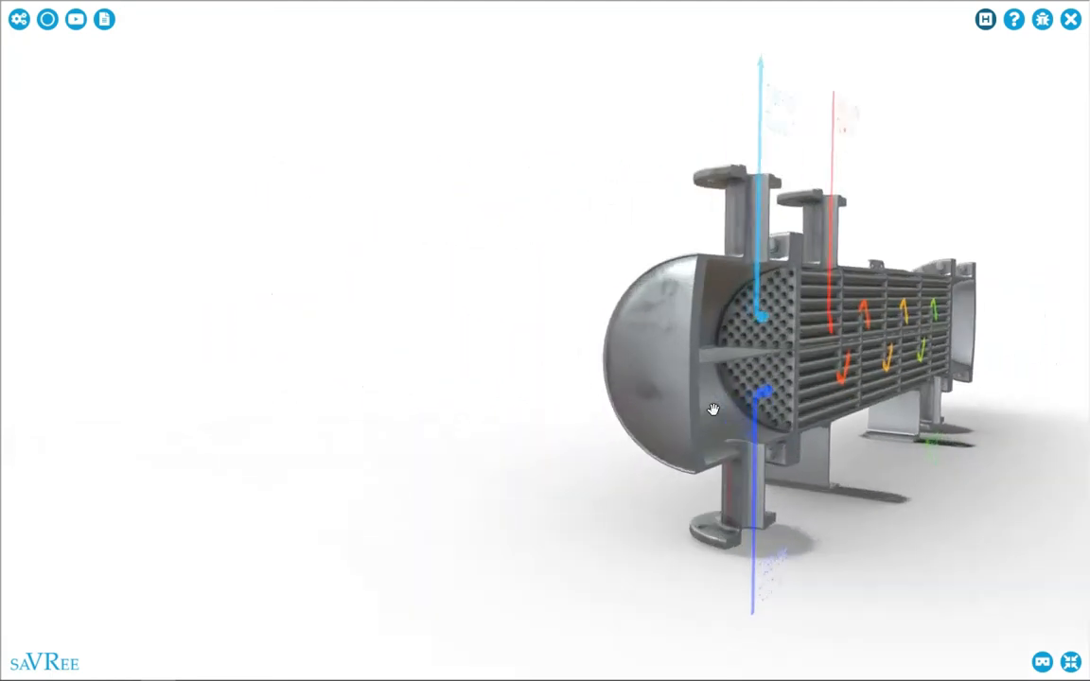